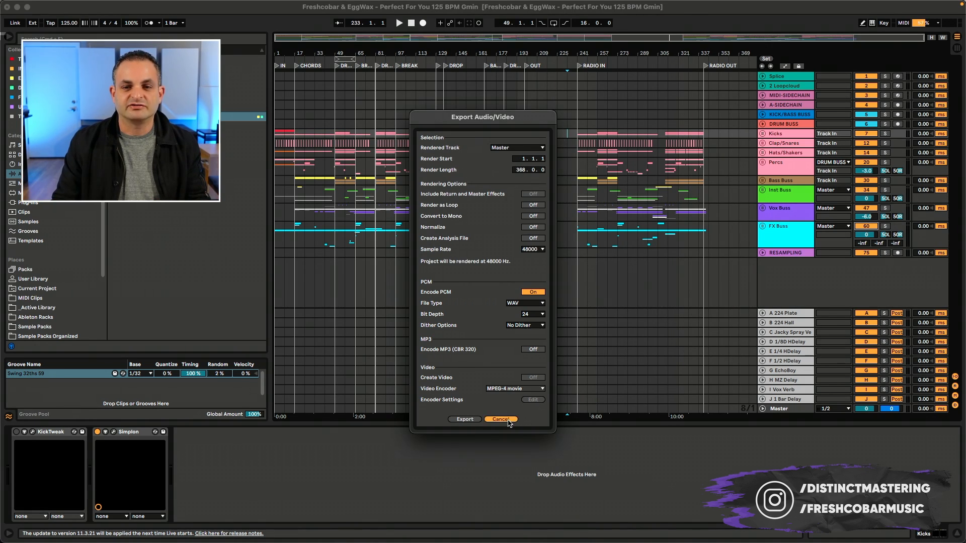
Cancel out of the Export Audio/Video dialog to return to the arrangement
click(500, 419)
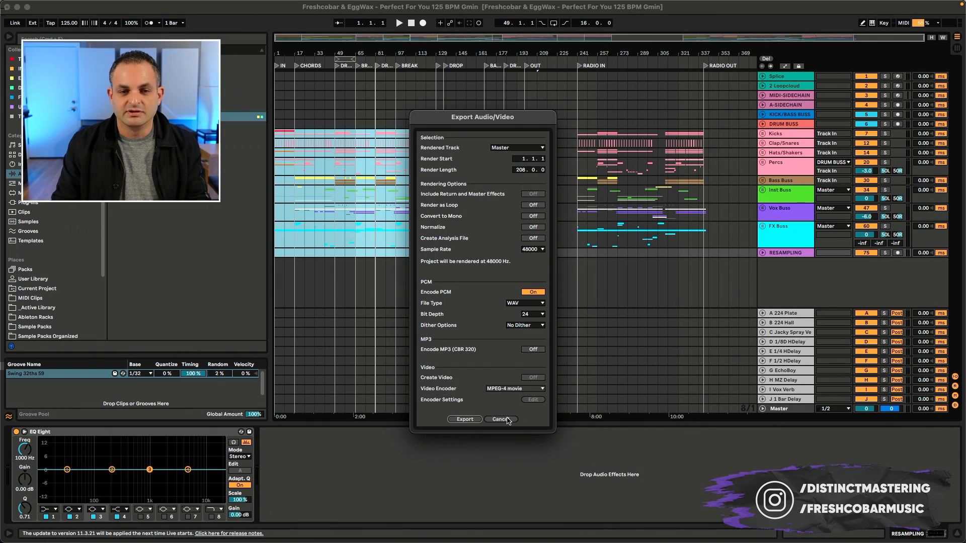
click(499, 420)
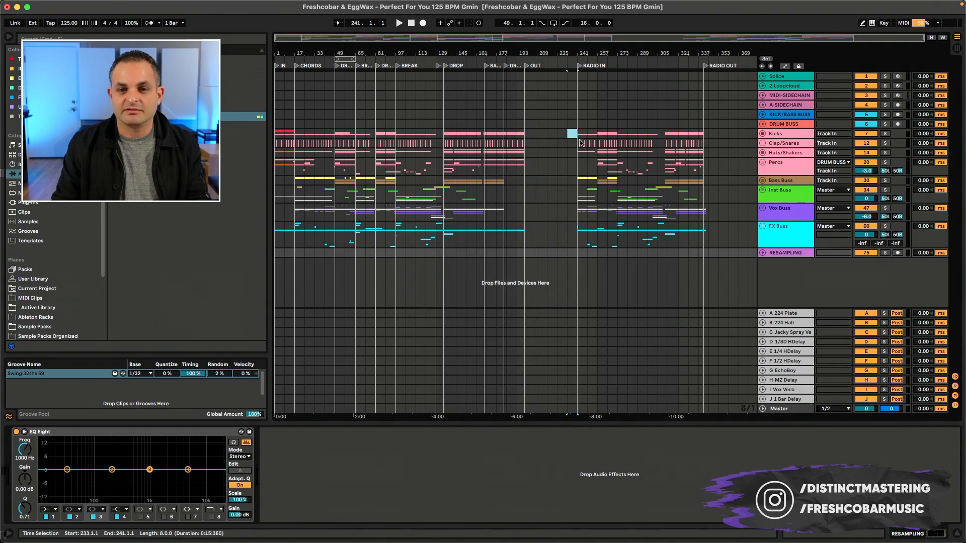
Reopen Export Audio/Video from the File menu for the bar 233–353 selection
click(55, 6)
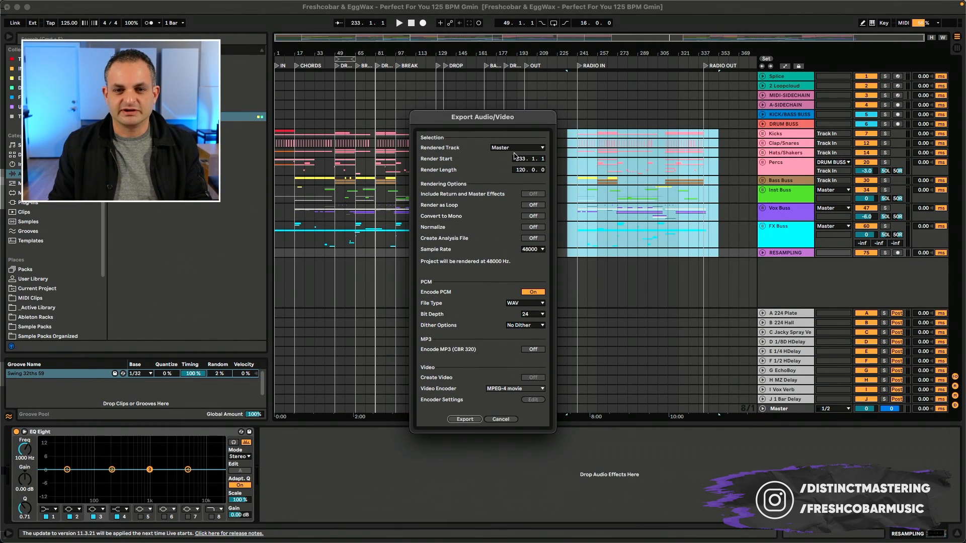
Cancel the export dialog, keeping the 120-bar selection from bar 233
click(516, 146)
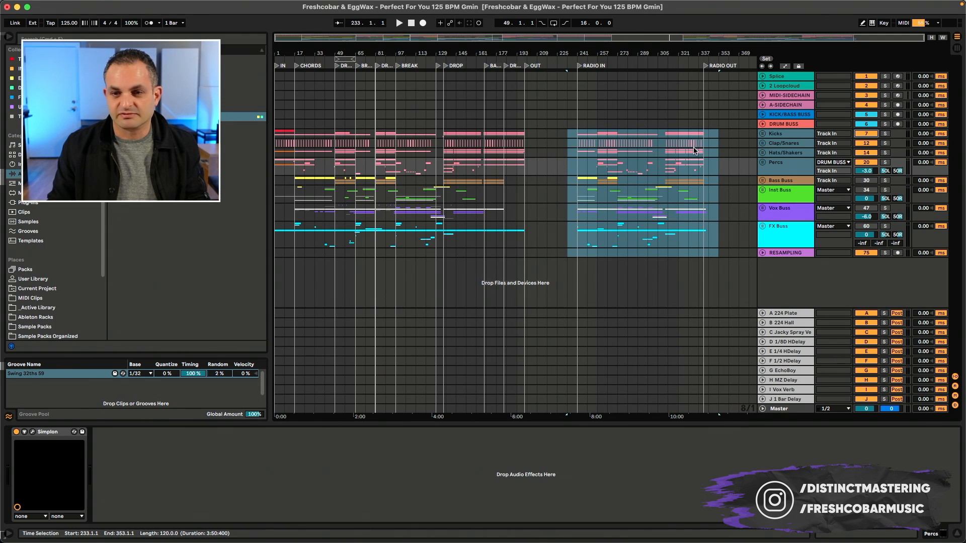
Bring up Export Audio/Video again via the File menu with the selection intact
click(54, 6)
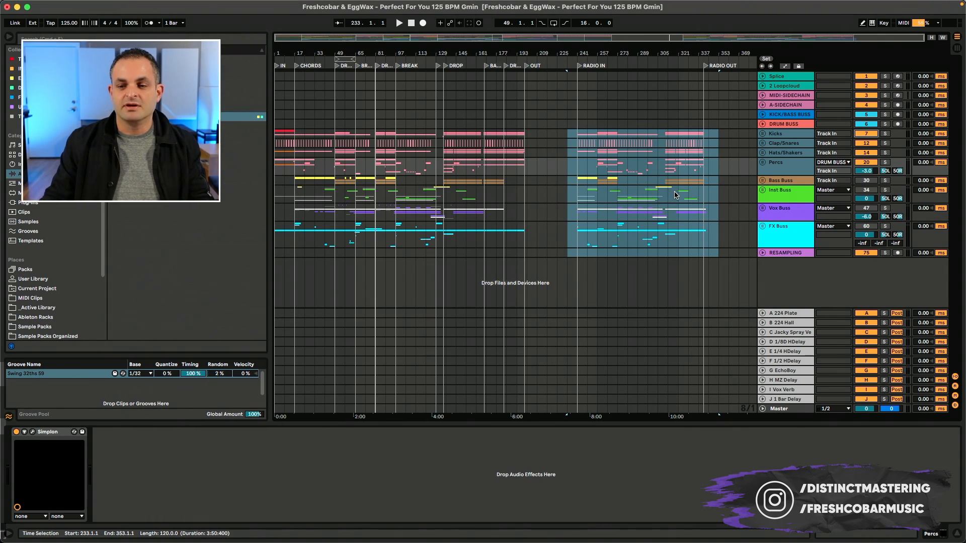
mouse_move(618, 257)
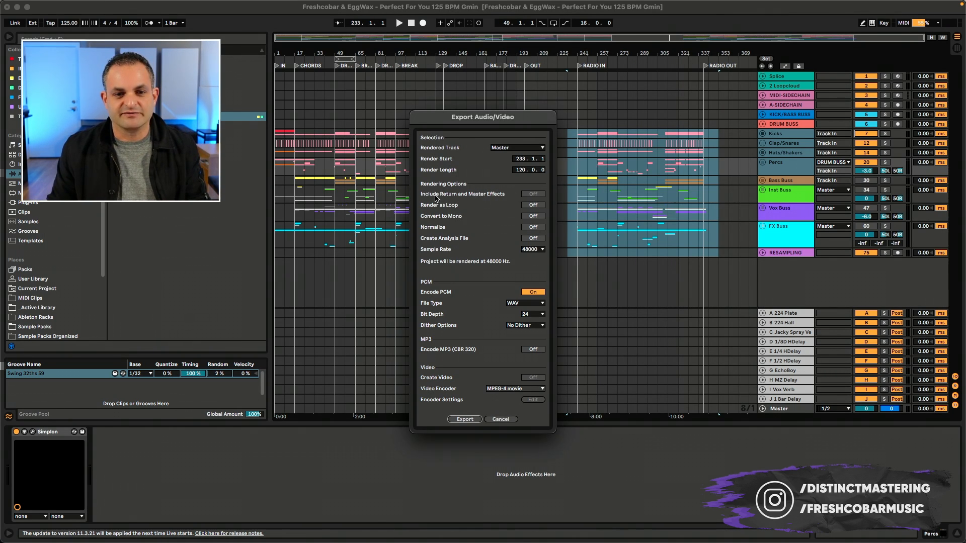
mouse_move(474, 197)
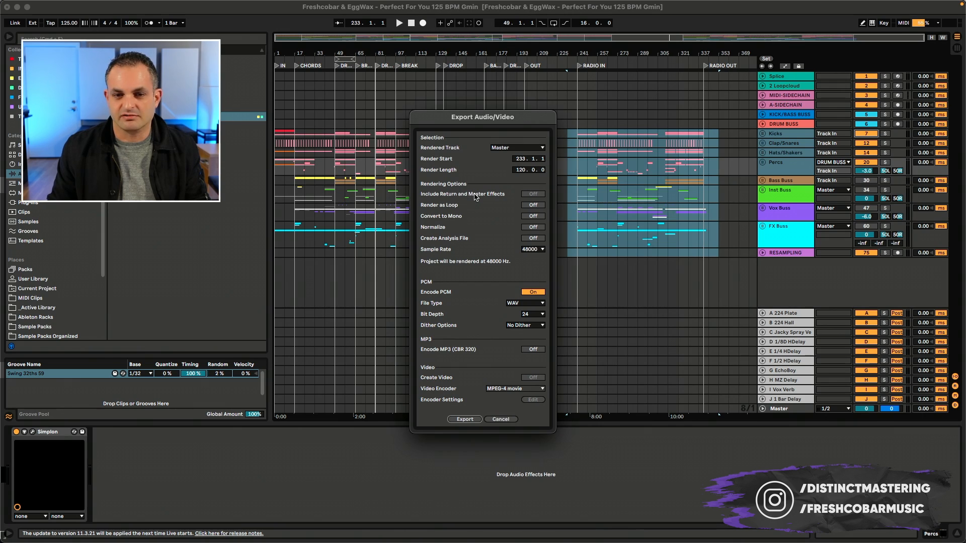
Switch Rendered Track to All Individual Tracks
click(516, 147)
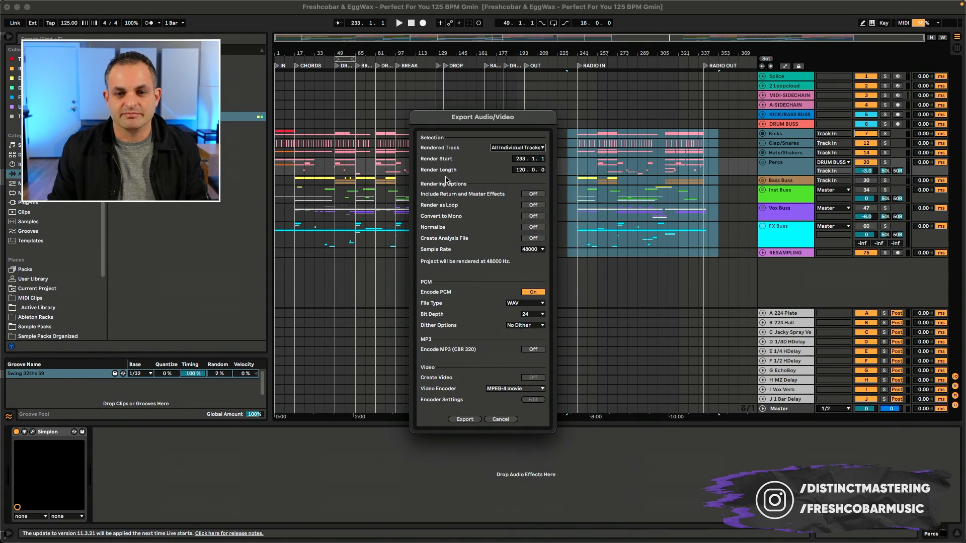
click(516, 147)
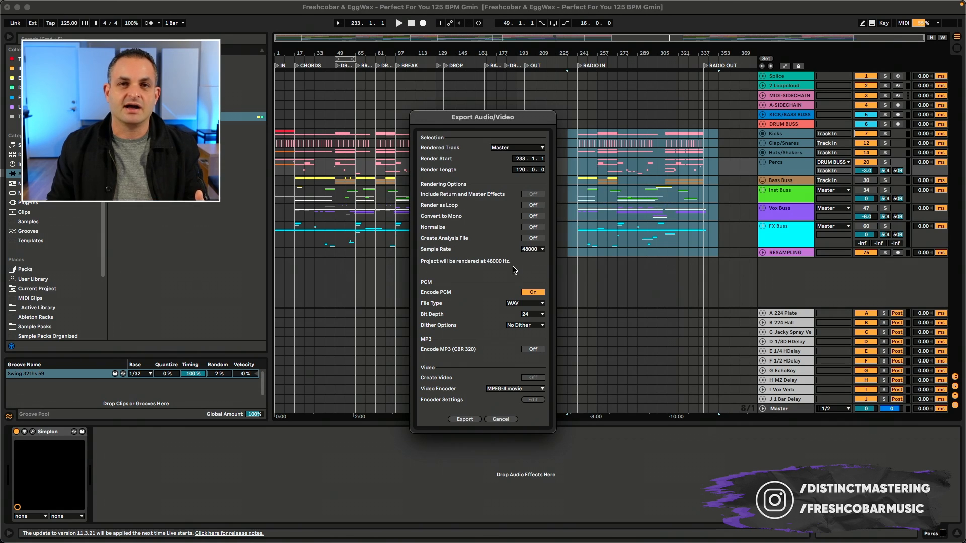
Return Rendered Track to Master
click(531, 249)
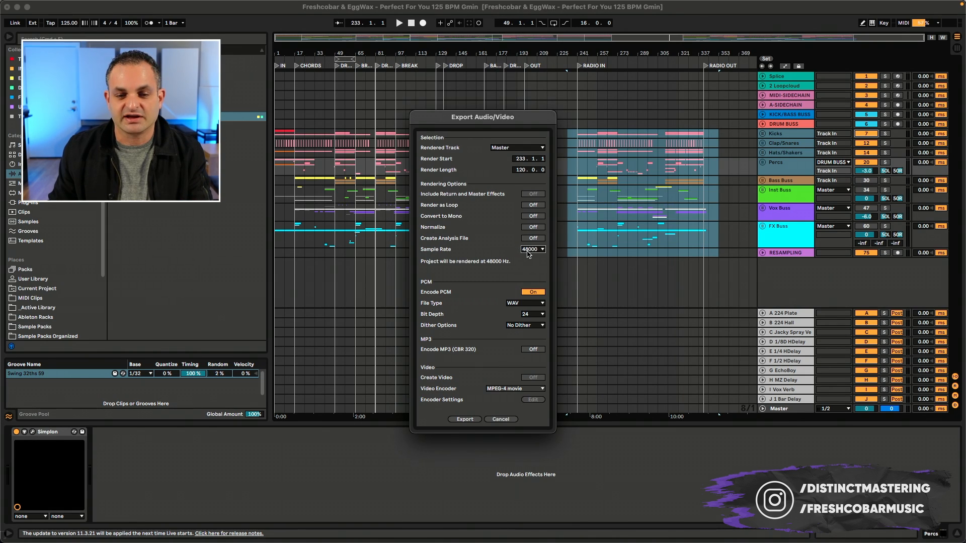
Choose 48000 Hz from the Sample Rate list
click(532, 249)
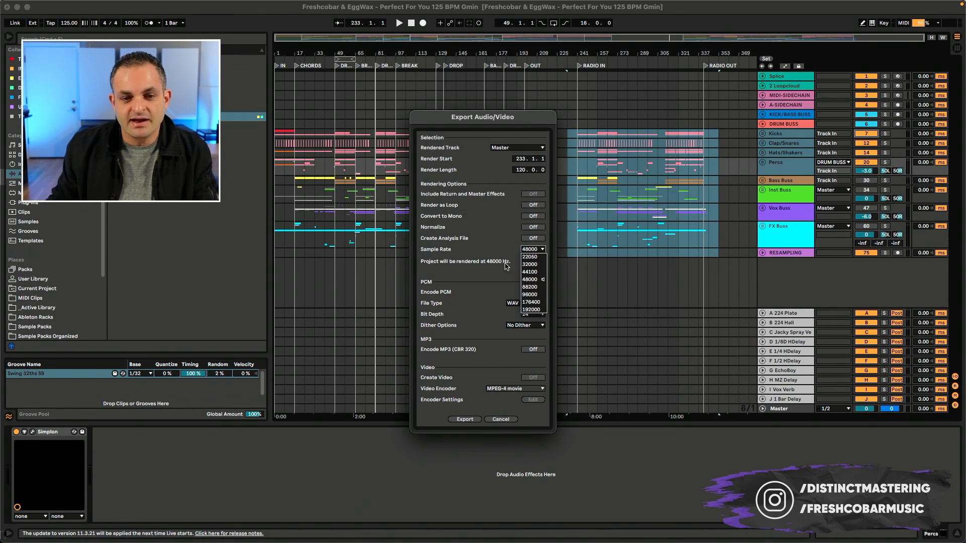
click(529, 278)
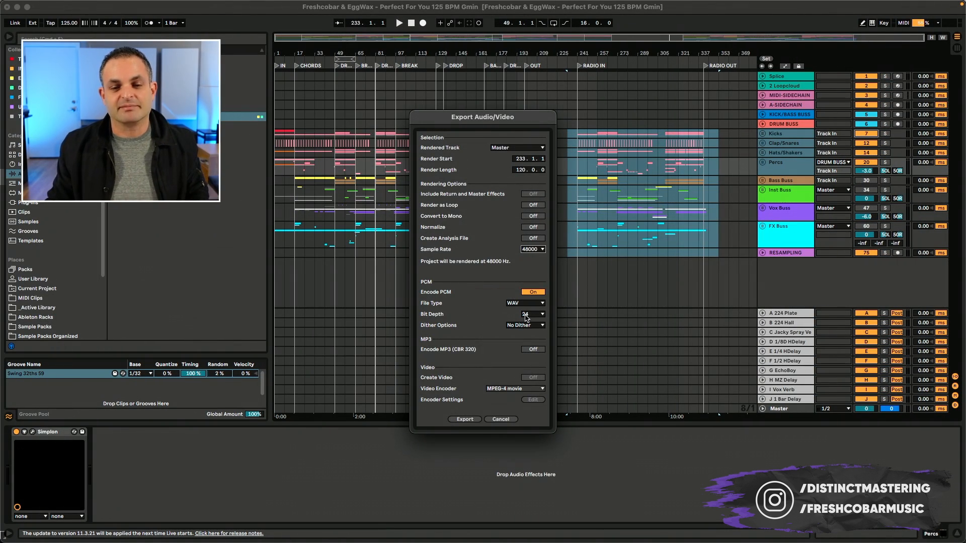
Show the Bit Depth choices (16, 24, 32) with 24 current
click(524, 314)
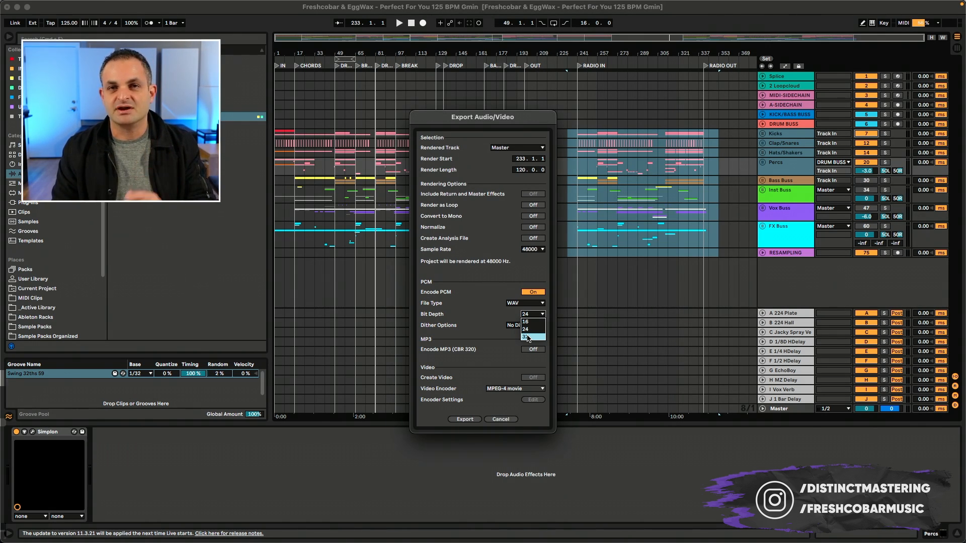
Keep bit depth at 24 and WAV as the file type over AIFF and FLAC
click(523, 303)
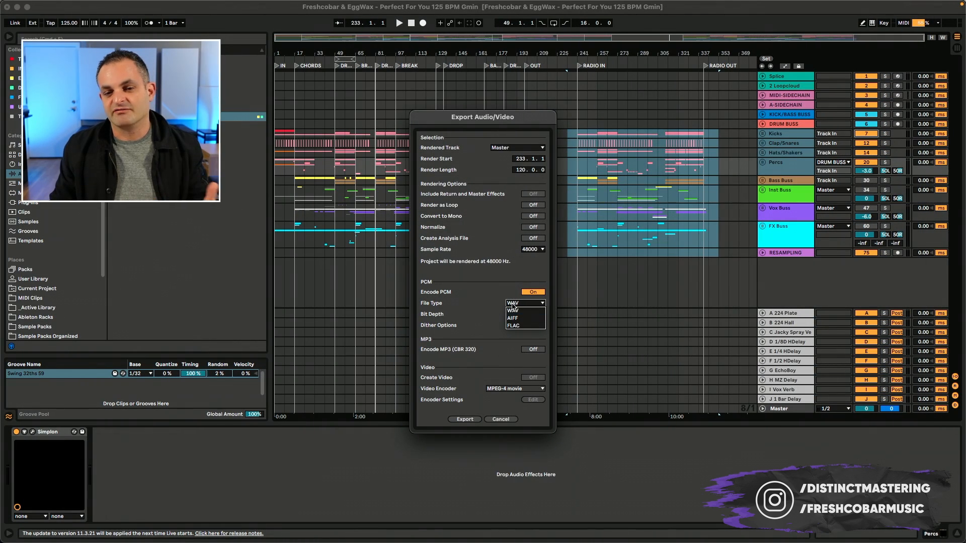
mouse_move(513, 325)
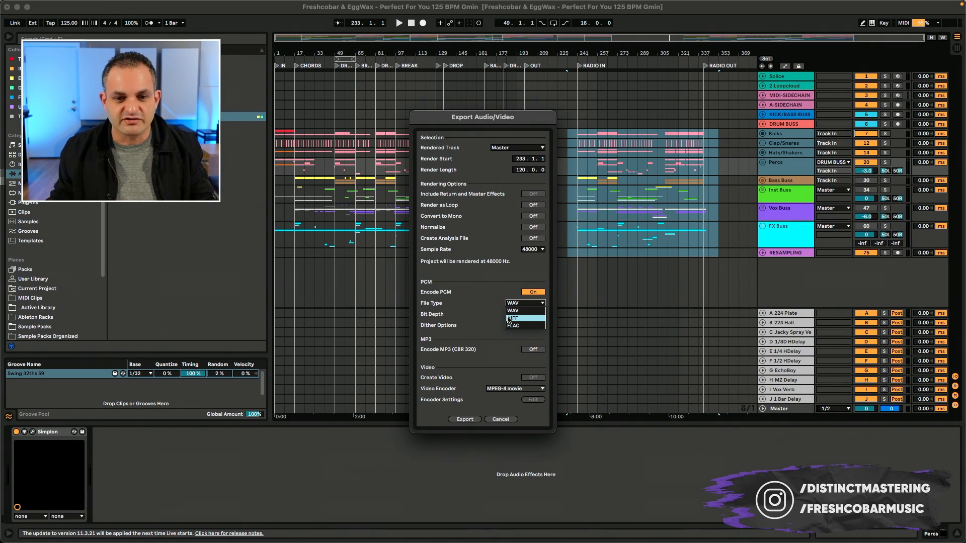
mouse_move(523, 325)
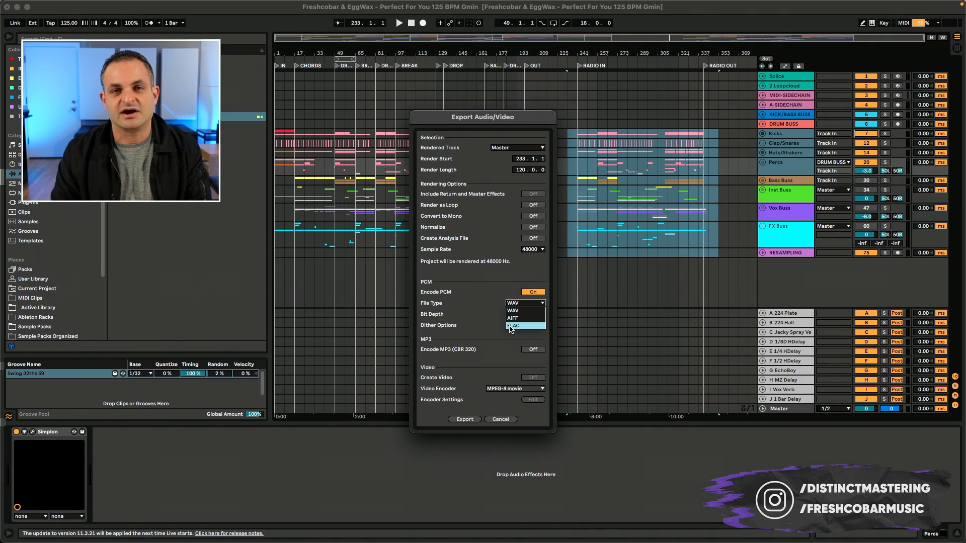
mouse_move(512, 310)
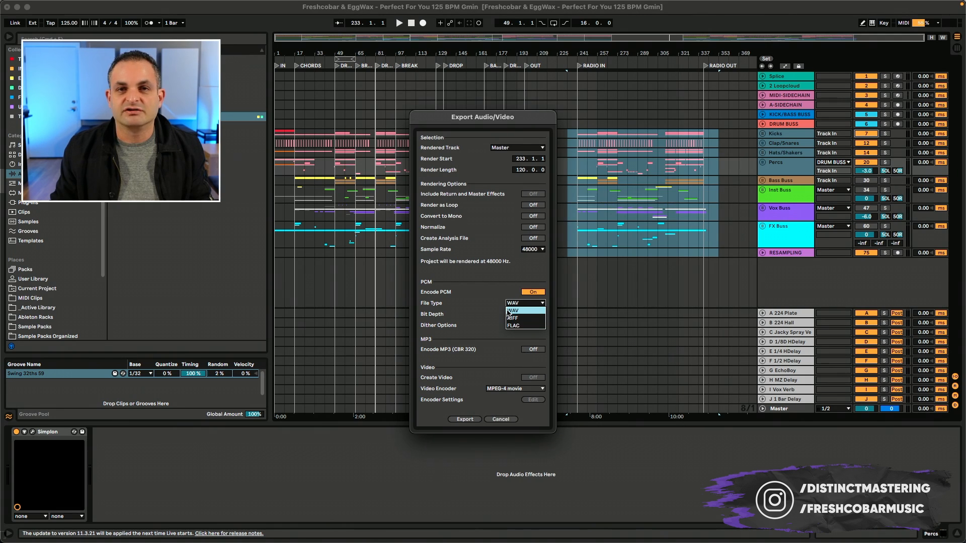
click(512, 310)
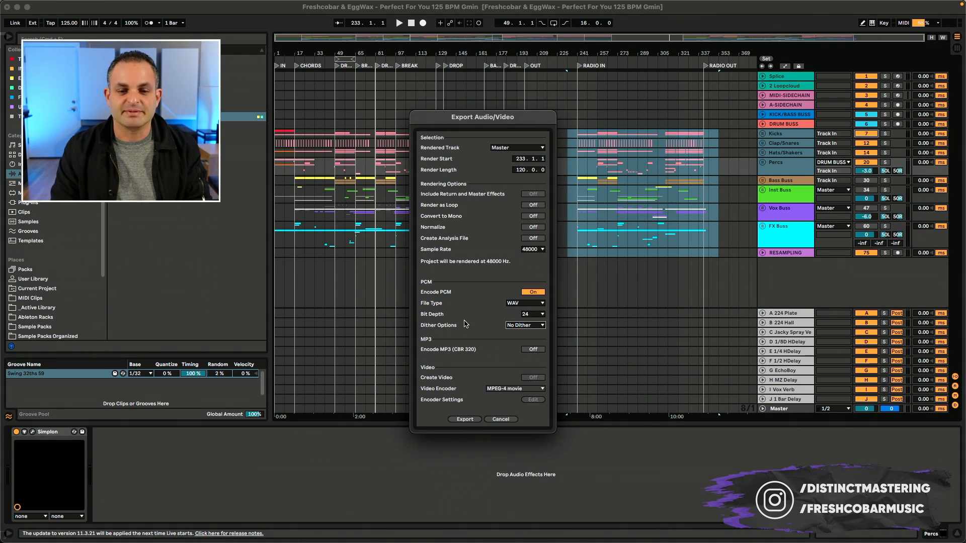
Confirm 24-bit depth and keep Dither Options at No Dither
click(524, 325)
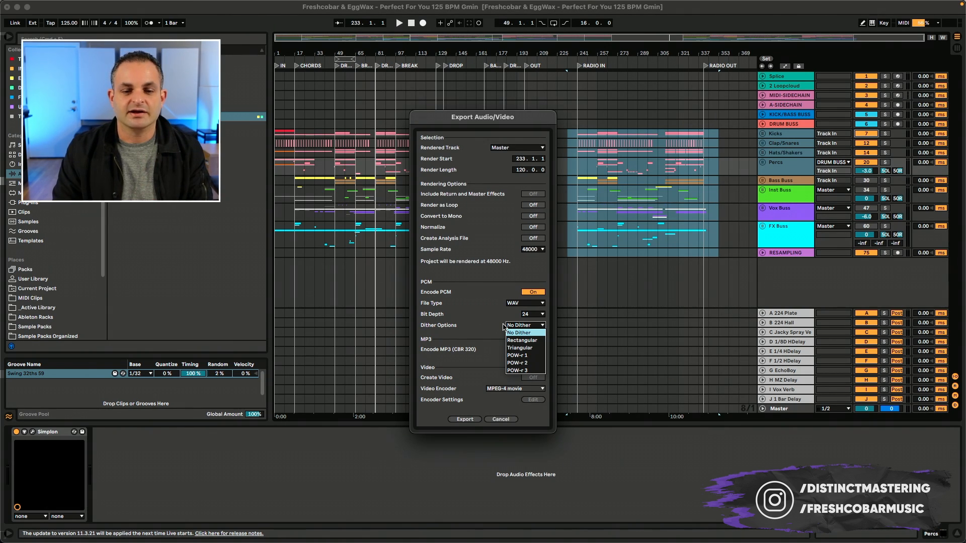
click(523, 313)
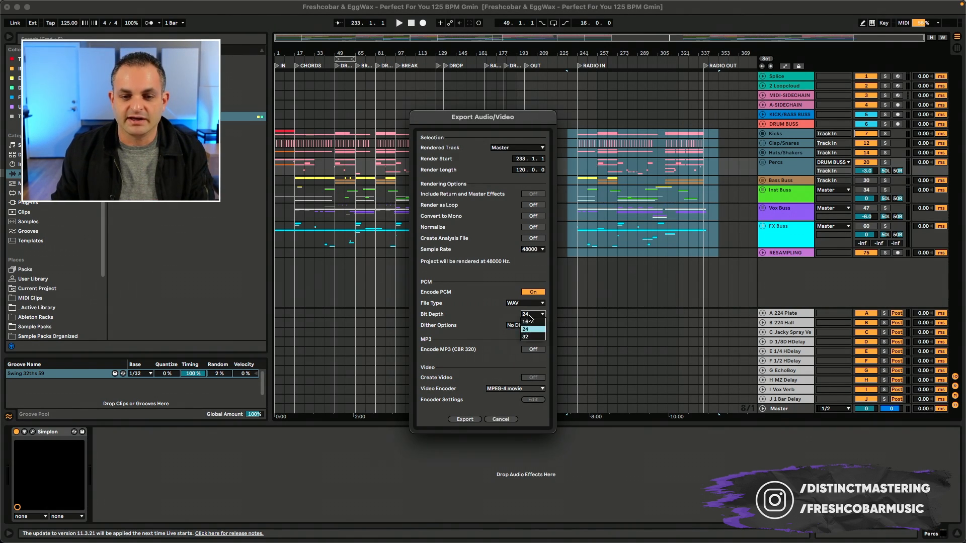
click(523, 325)
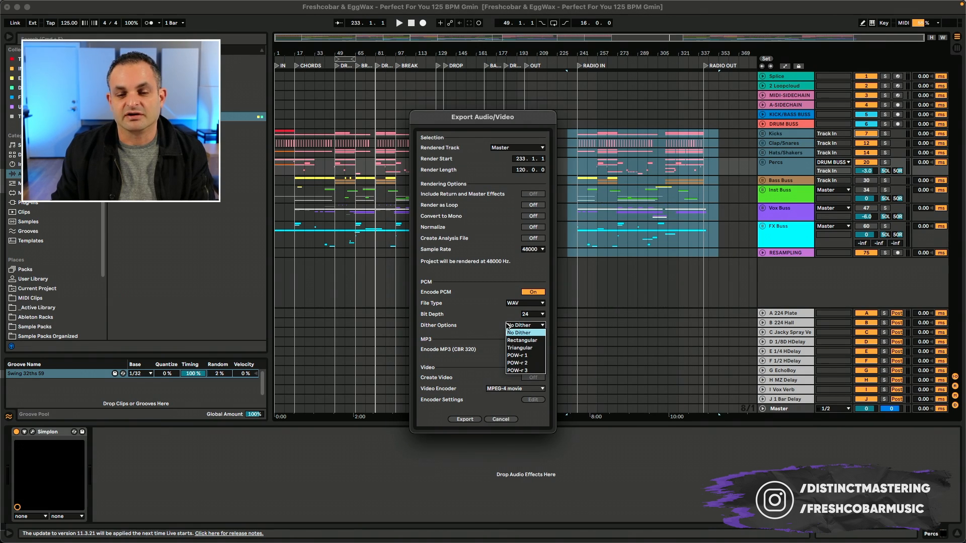
click(518, 333)
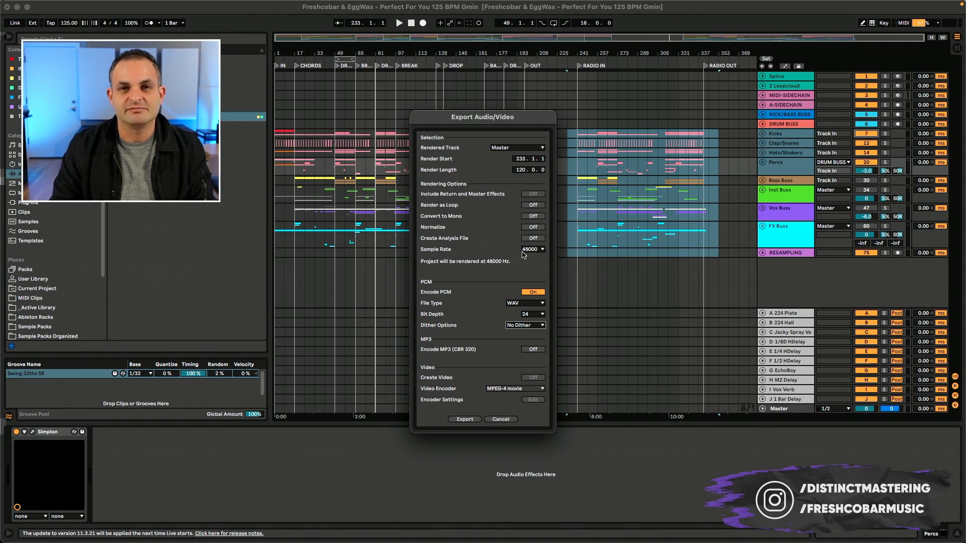
click(524, 325)
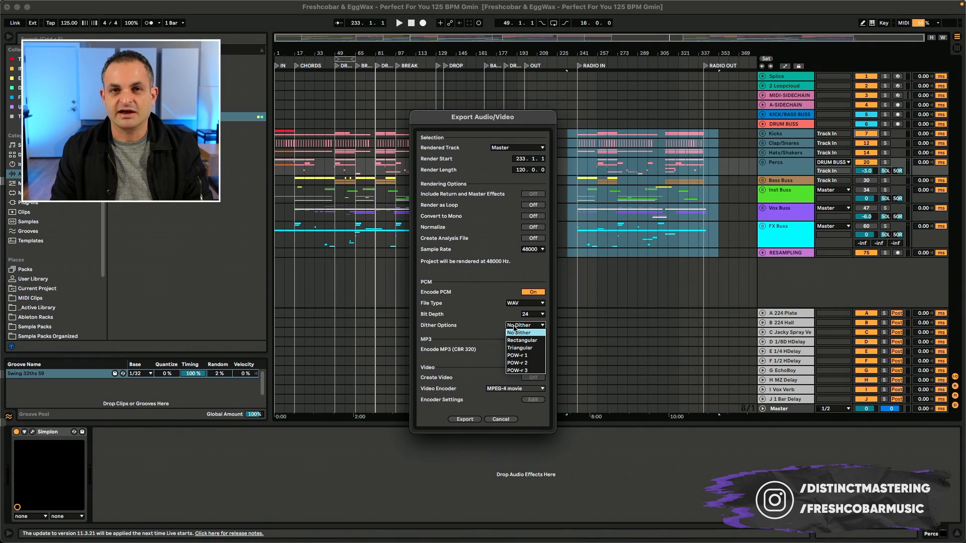
click(522, 333)
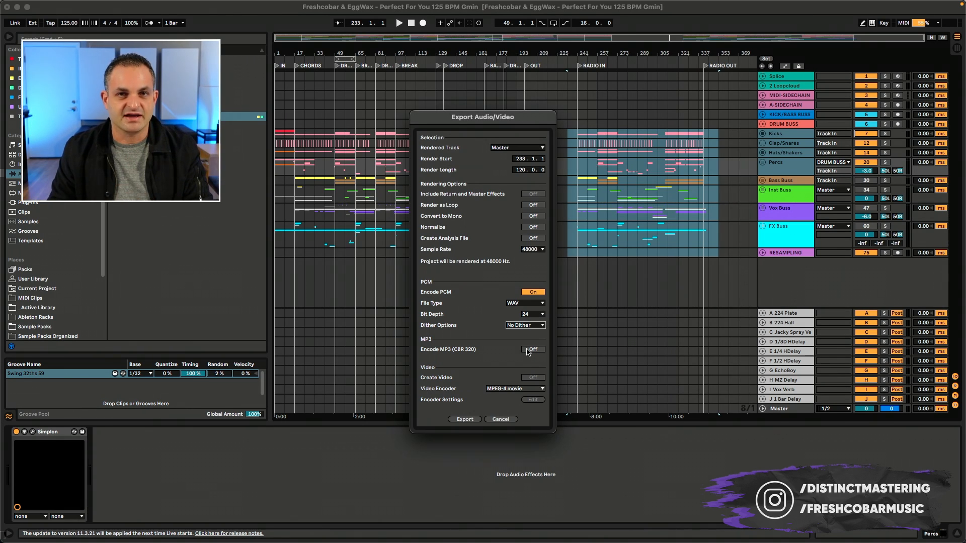
click(531, 349)
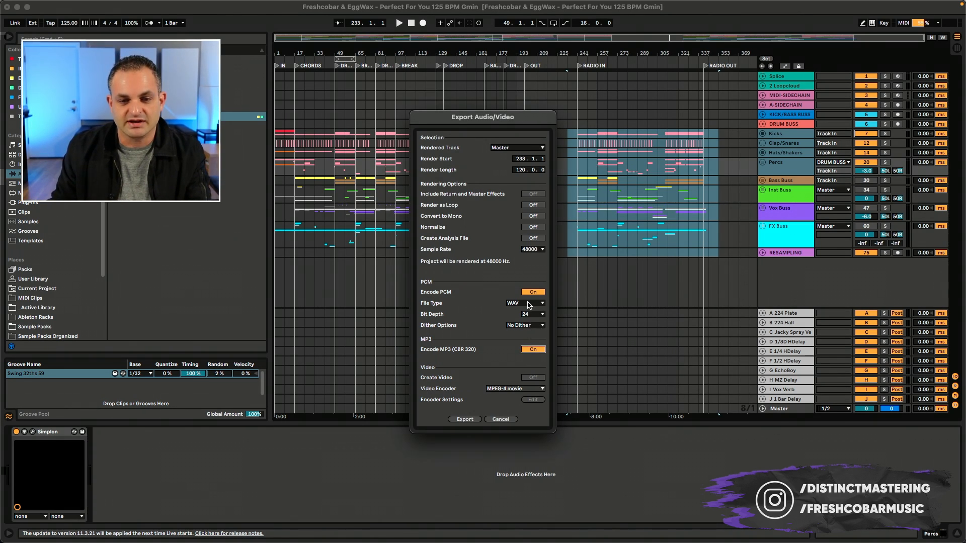
click(531, 292)
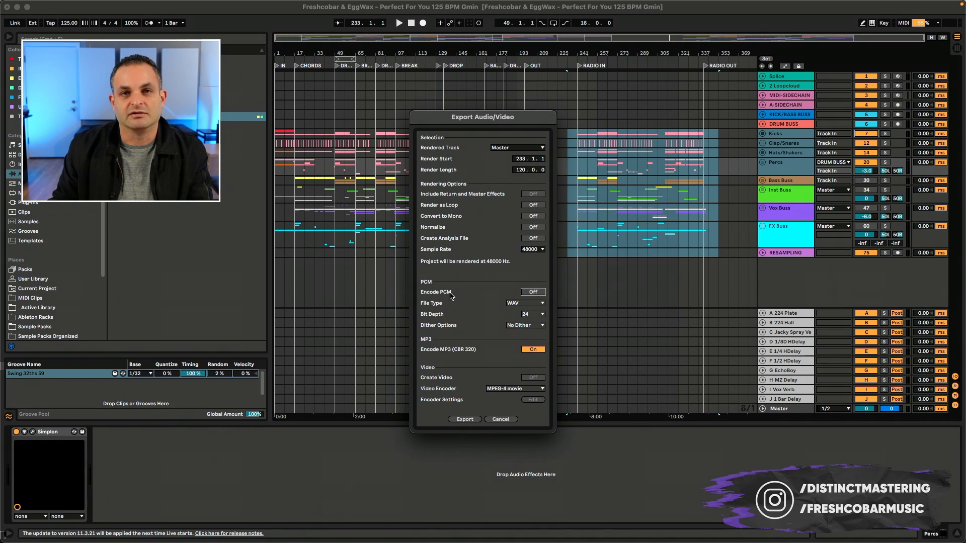
mouse_move(523, 301)
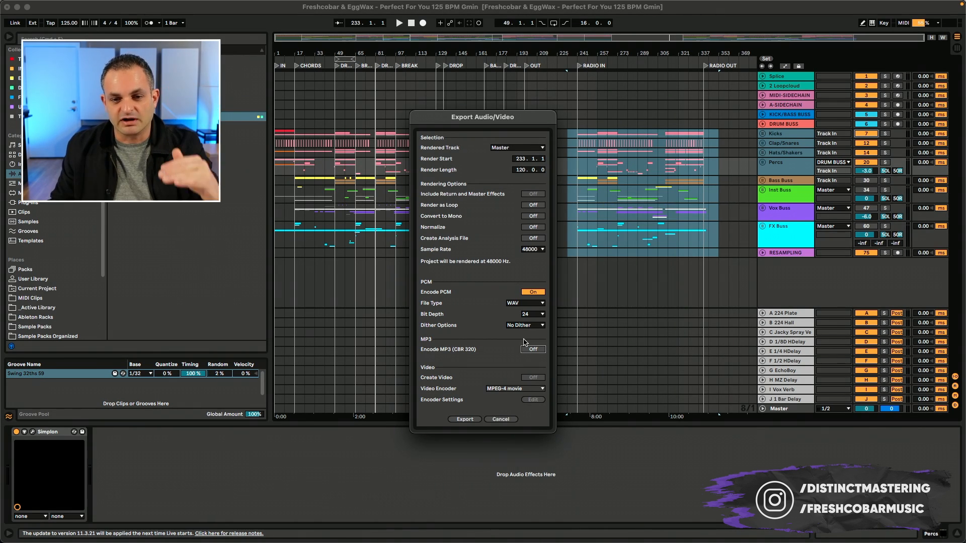
mouse_move(524, 299)
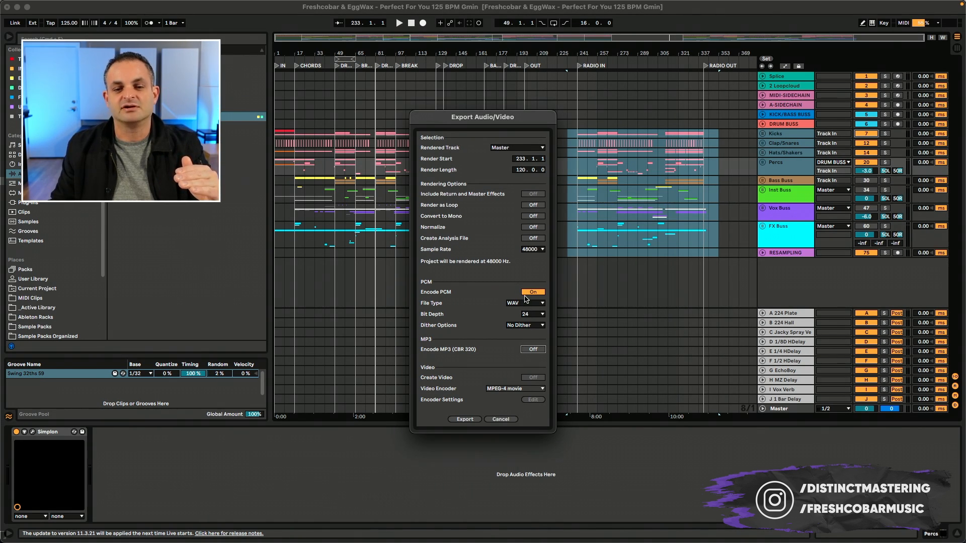
click(525, 314)
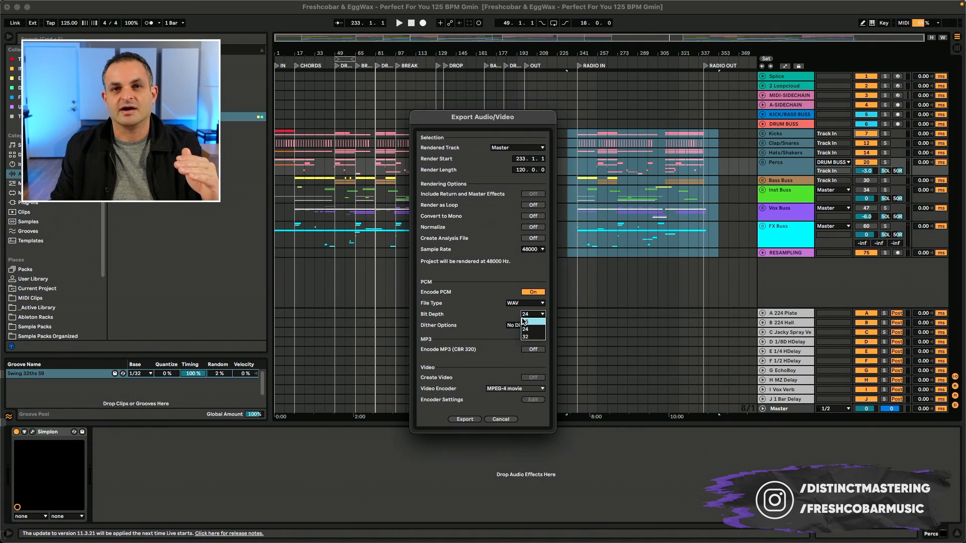
click(525, 324)
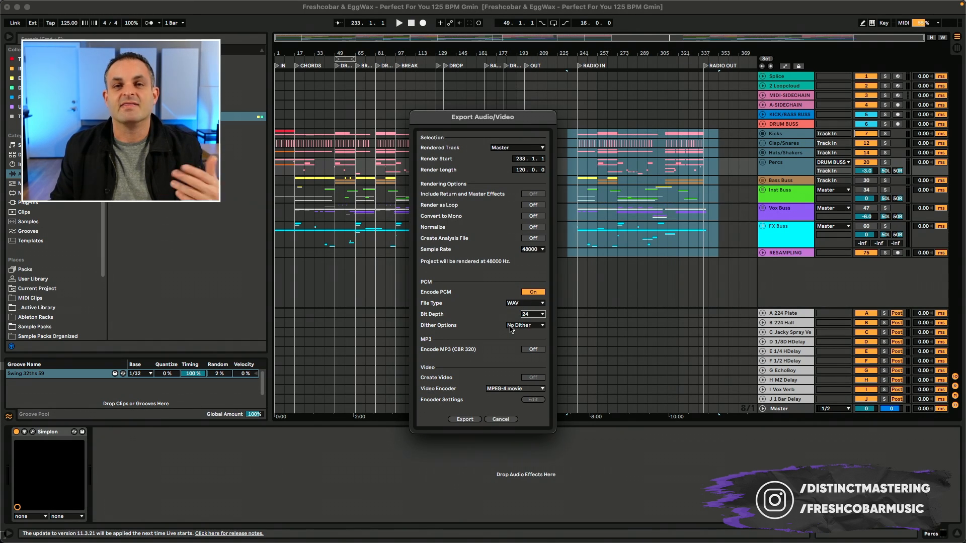